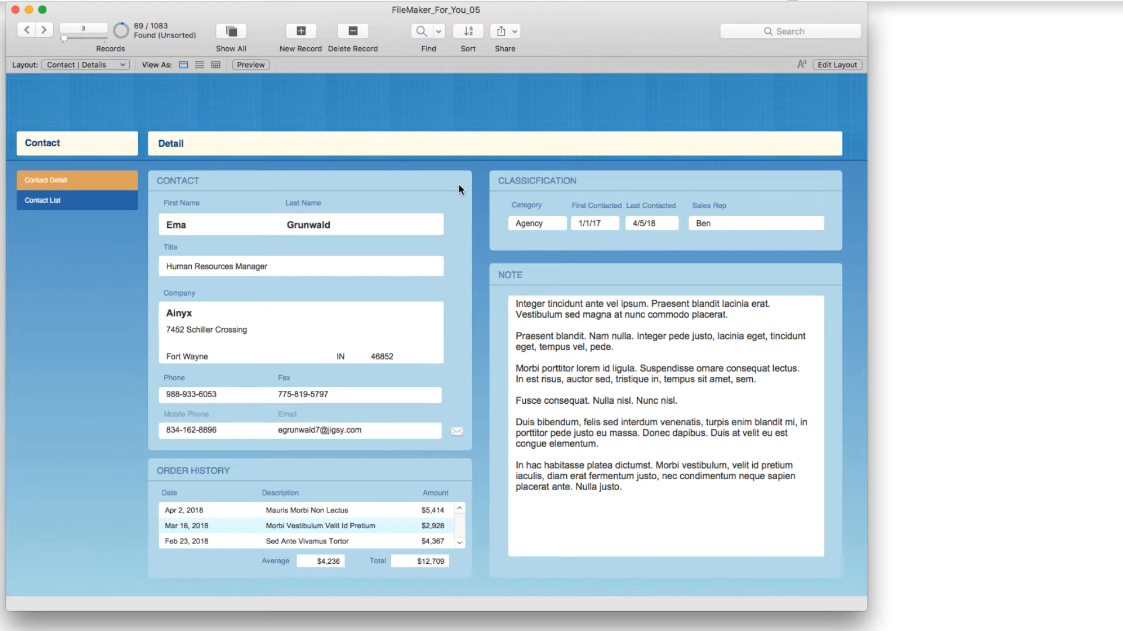
pyautogui.moveTo(416, 203)
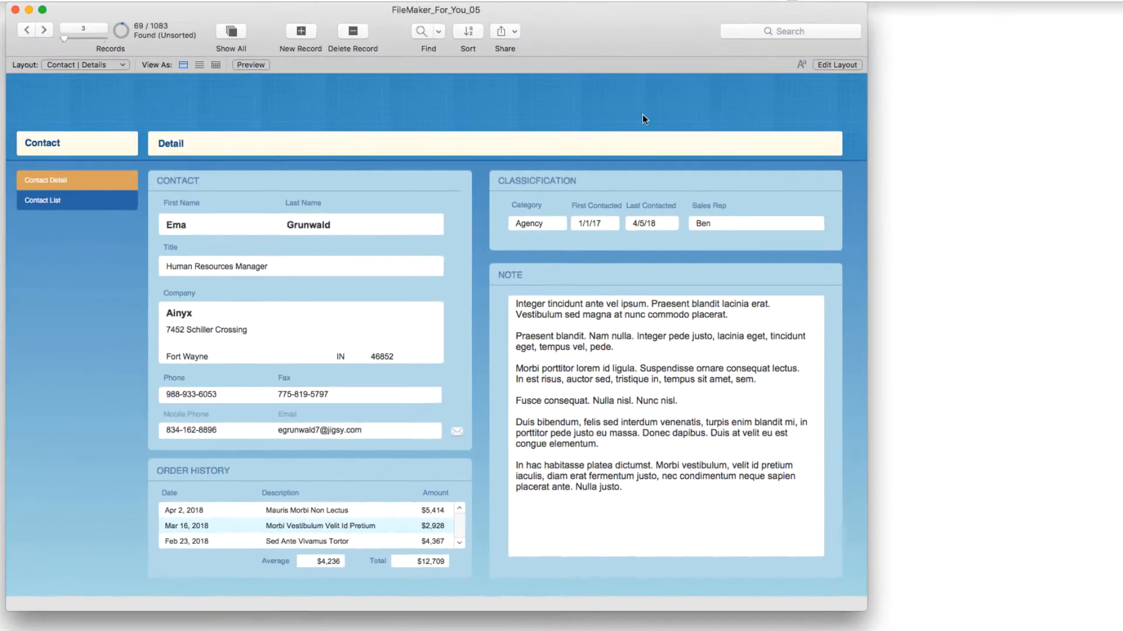
pyautogui.moveTo(515, 109)
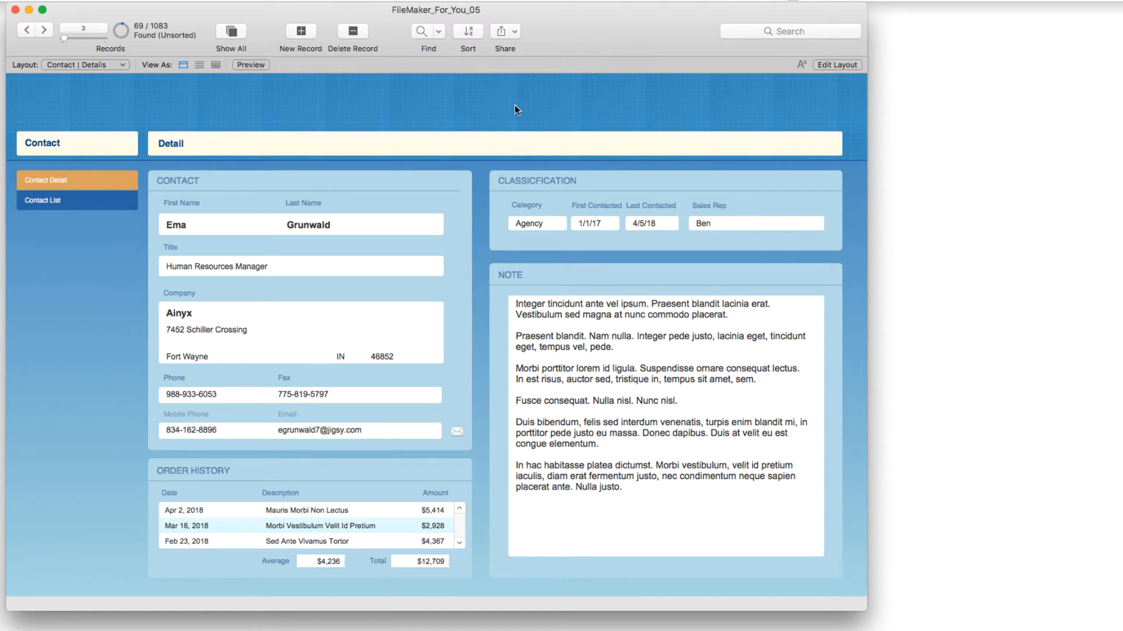
pyautogui.moveTo(708, 407)
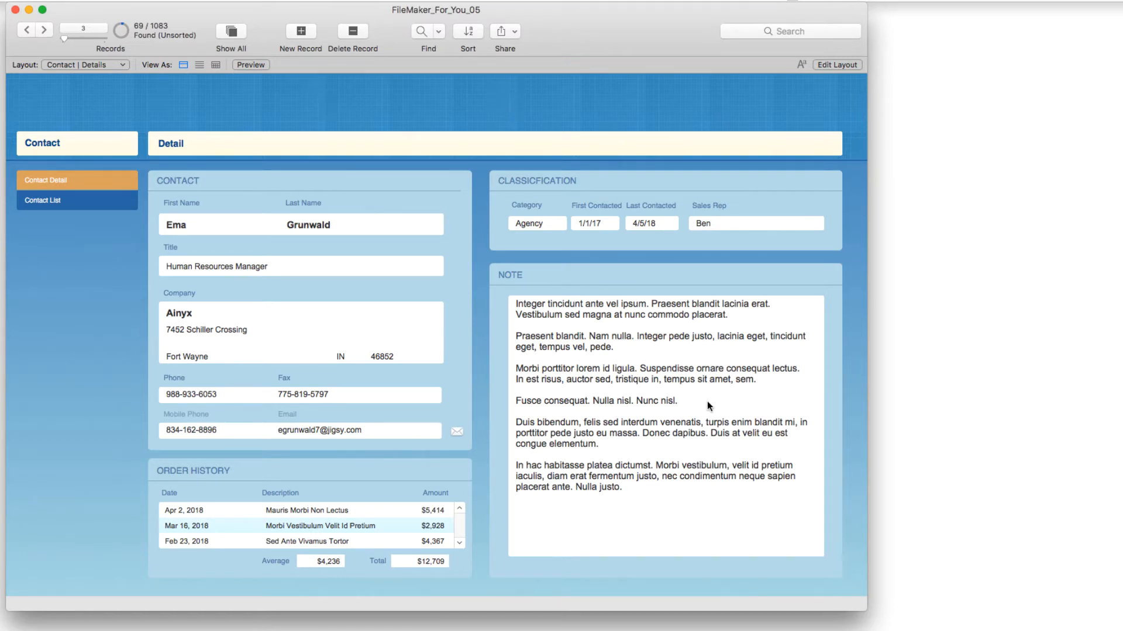
pyautogui.moveTo(558, 437)
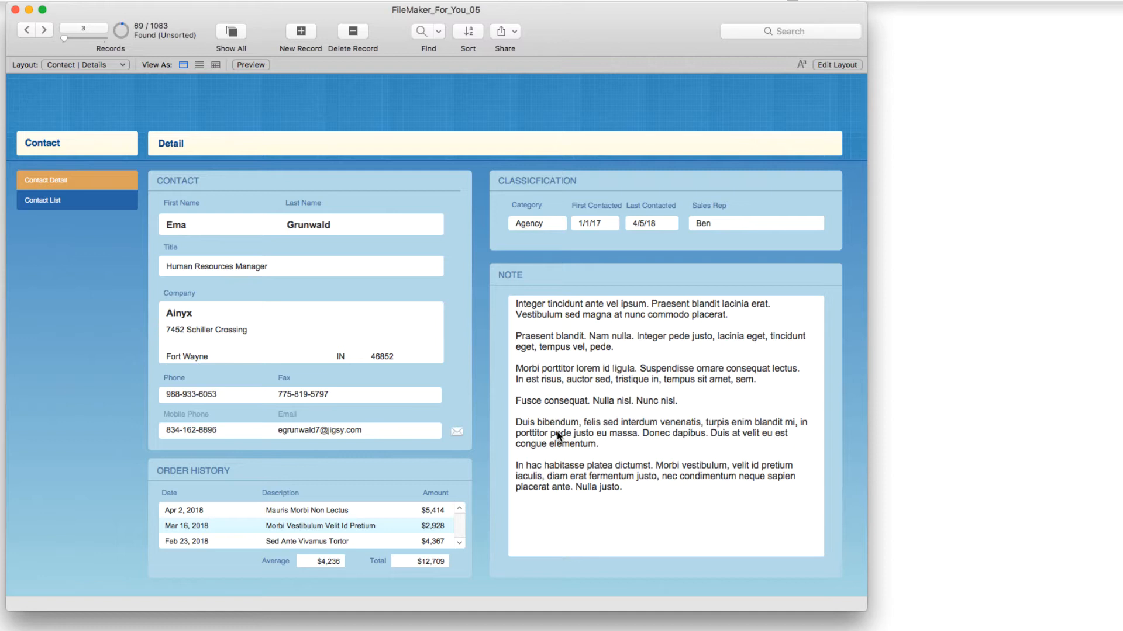
pyautogui.moveTo(574, 402)
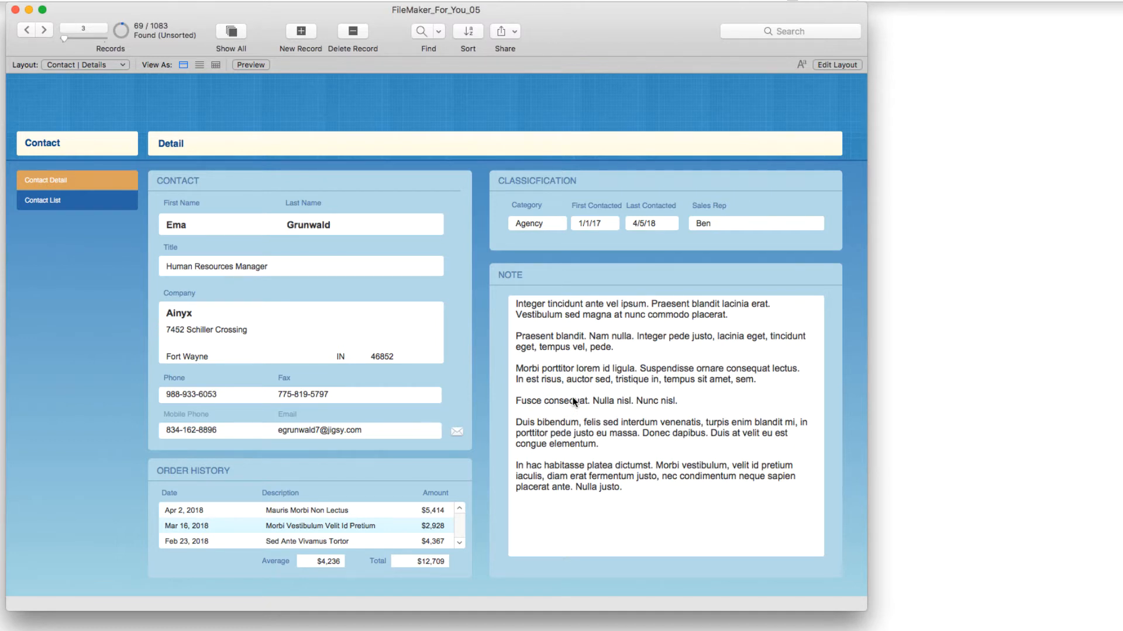
pyautogui.moveTo(787, 88)
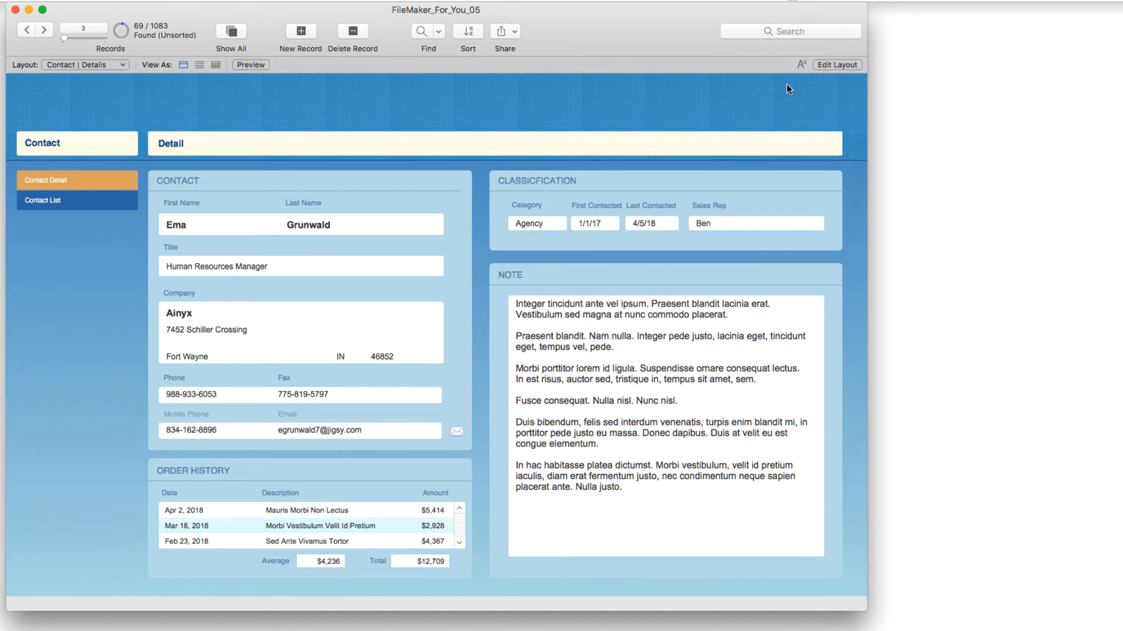
pyautogui.moveTo(800, 65)
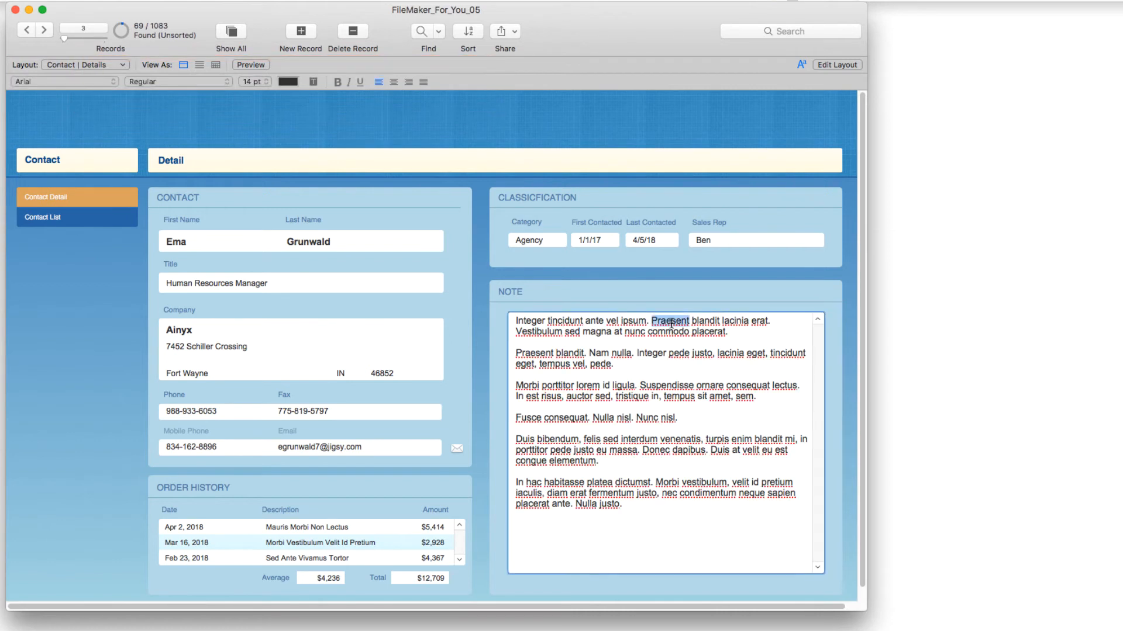
# Step: Highlight the word Praesent in the first Note paragraph in yellow
pyautogui.click(311, 82)
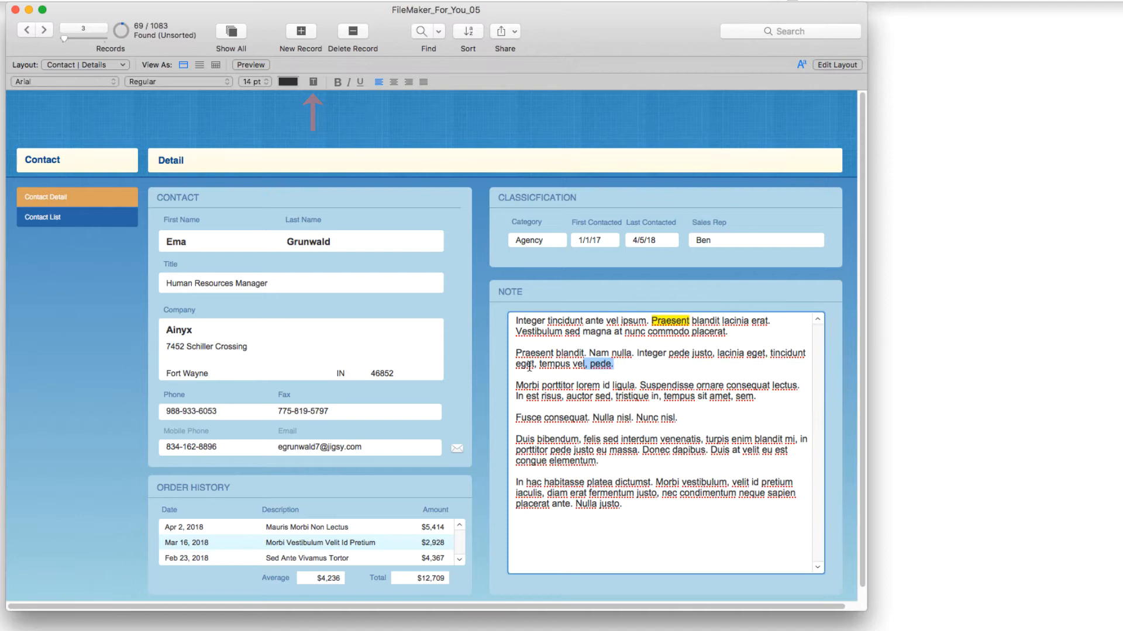
# Step: Select the whole second Note paragraph and center-align it
pyautogui.click(378, 82)
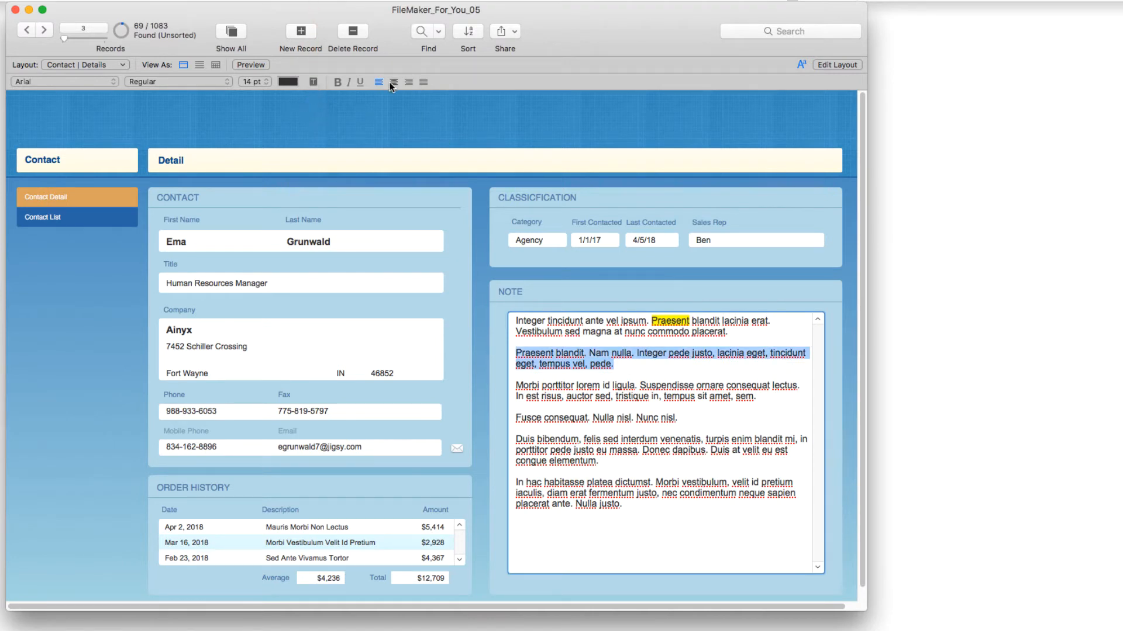
pyautogui.click(393, 81)
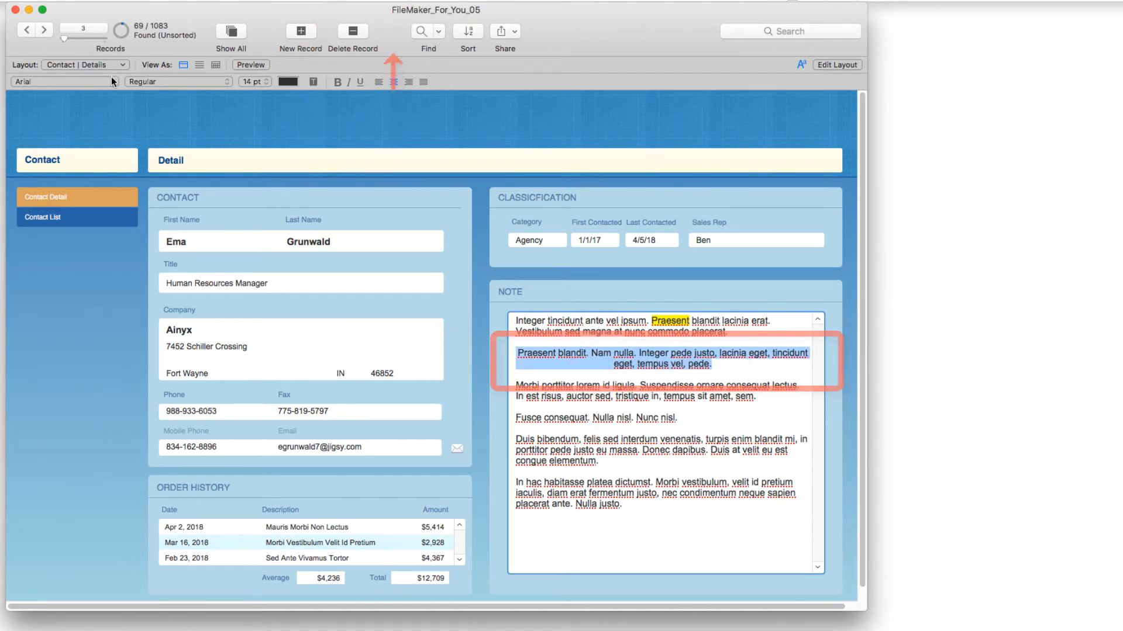
pyautogui.click(62, 82)
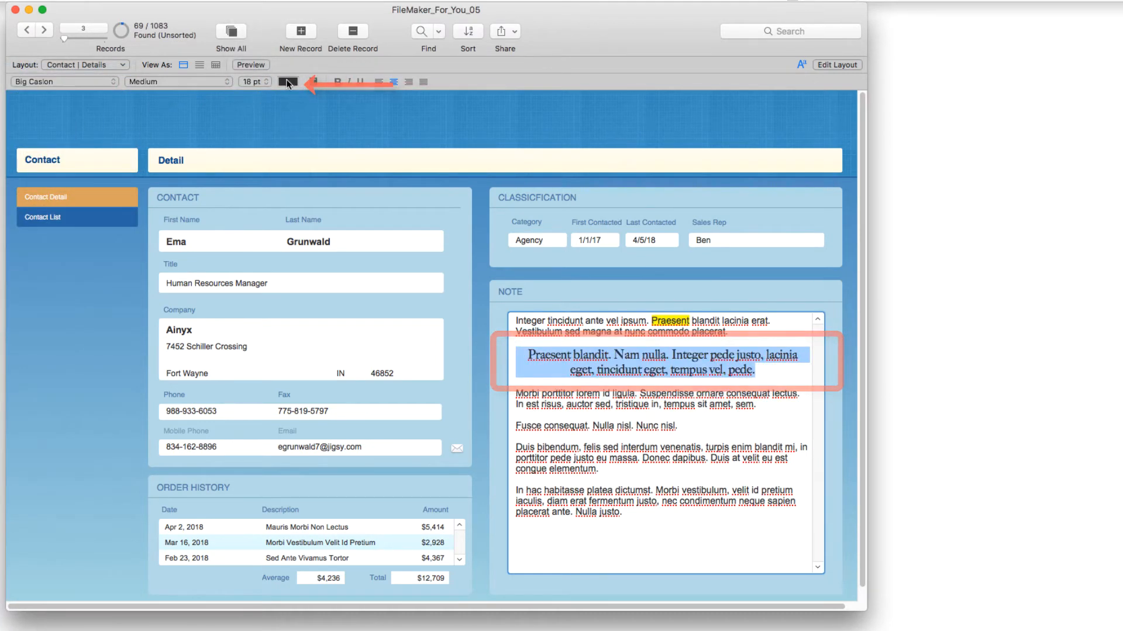
# Step: Make the second Note paragraph's text orange, italic and bold
pyautogui.click(288, 80)
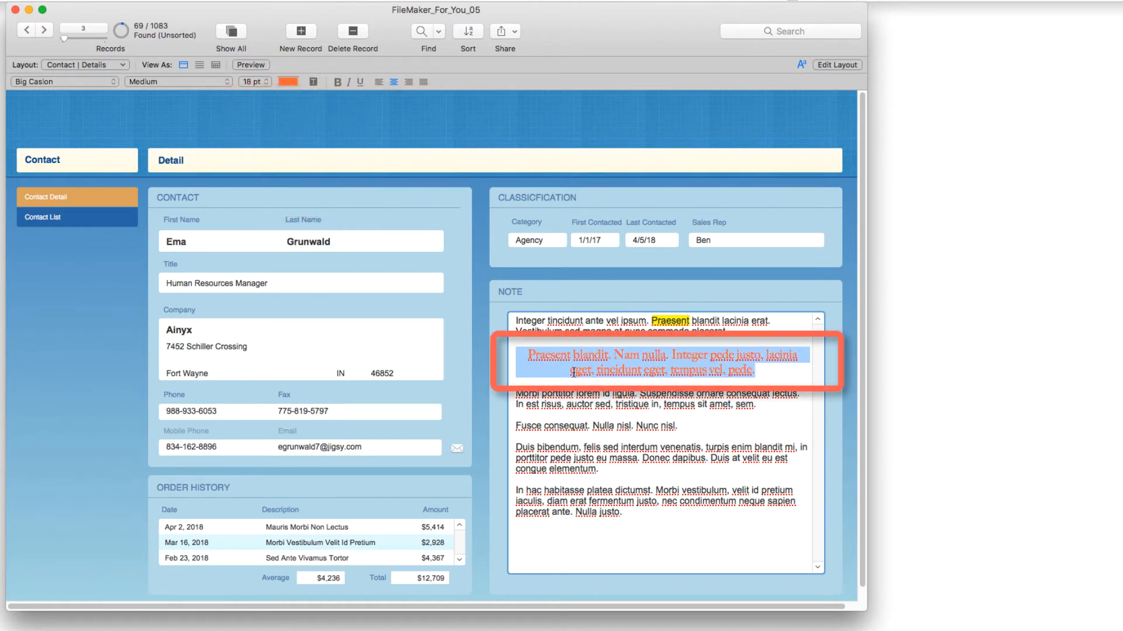
pyautogui.click(348, 82)
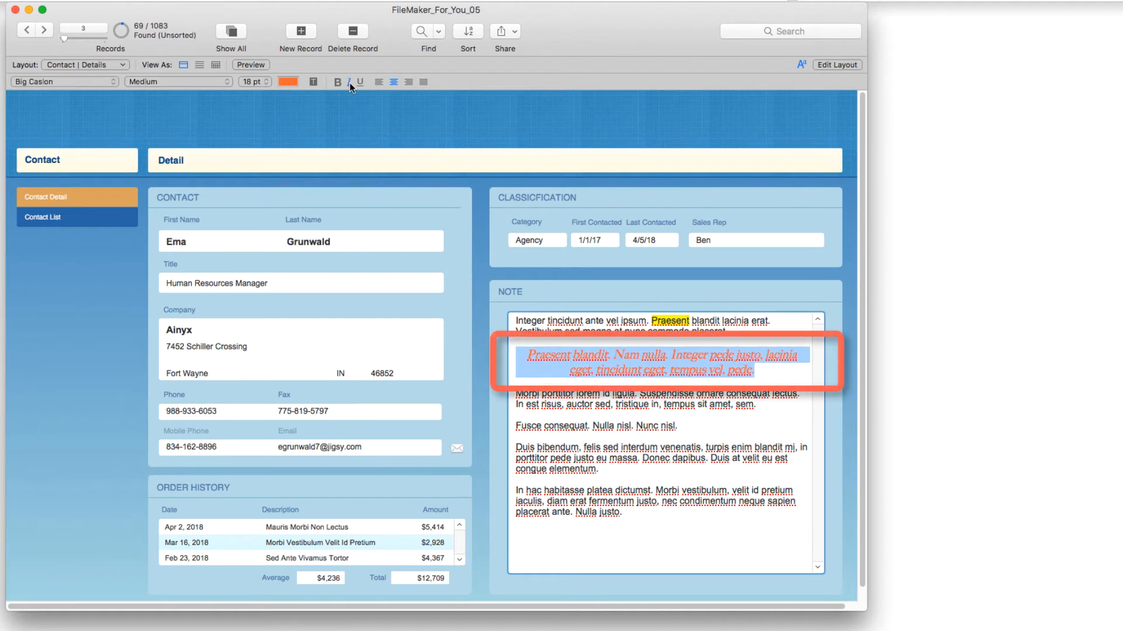
pyautogui.click(337, 81)
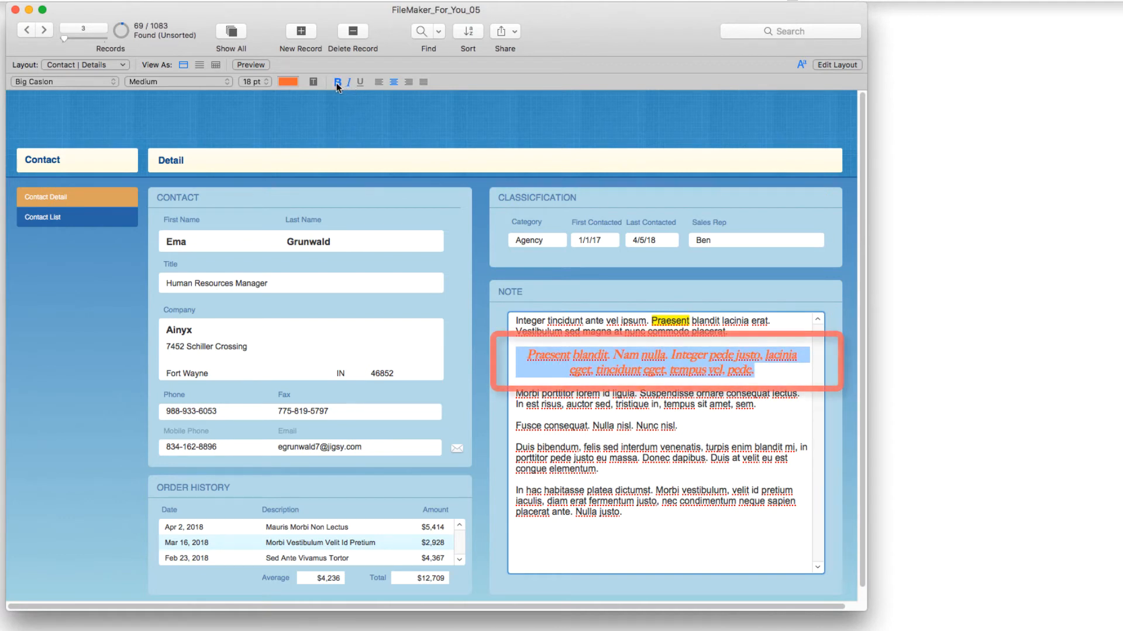